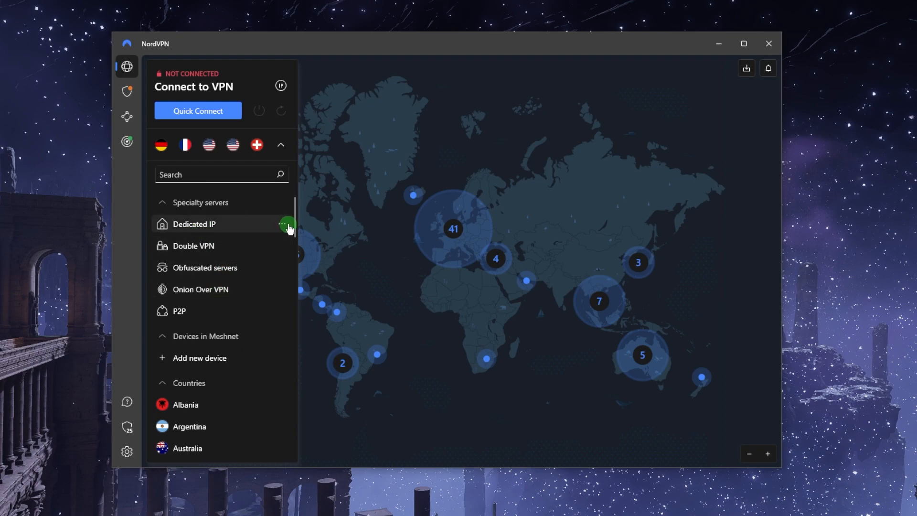
pyautogui.moveTo(244, 248)
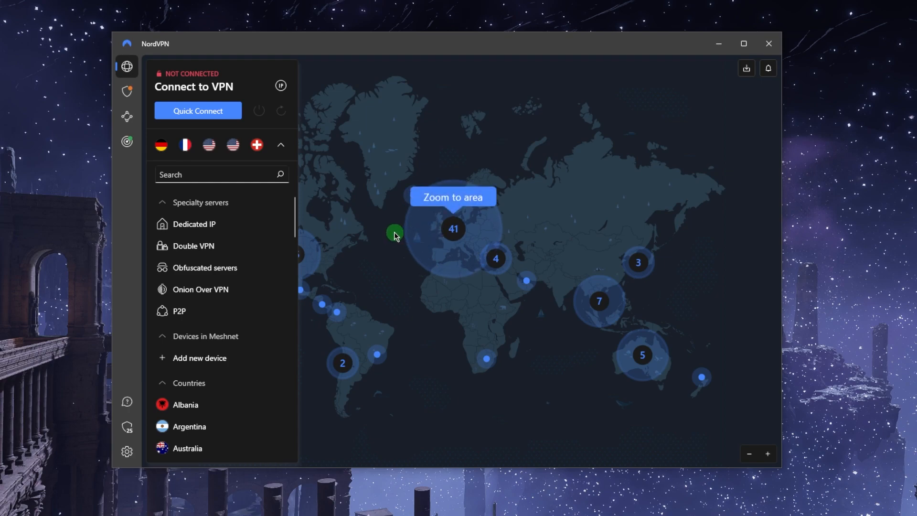
pyautogui.moveTo(339, 148)
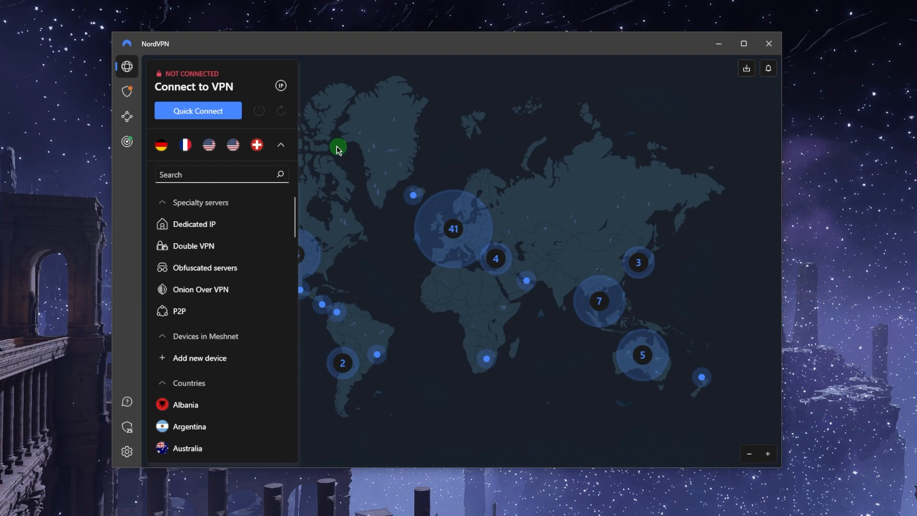
# Browse the Threat Protection, Meshnet and Dark Web Monitor pages, then return to the server map.
pyautogui.click(127, 92)
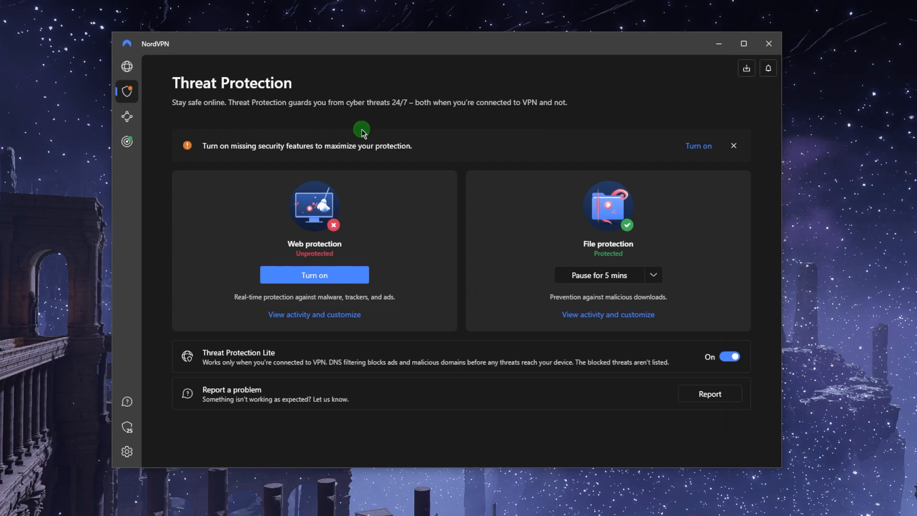
pyautogui.moveTo(446, 129)
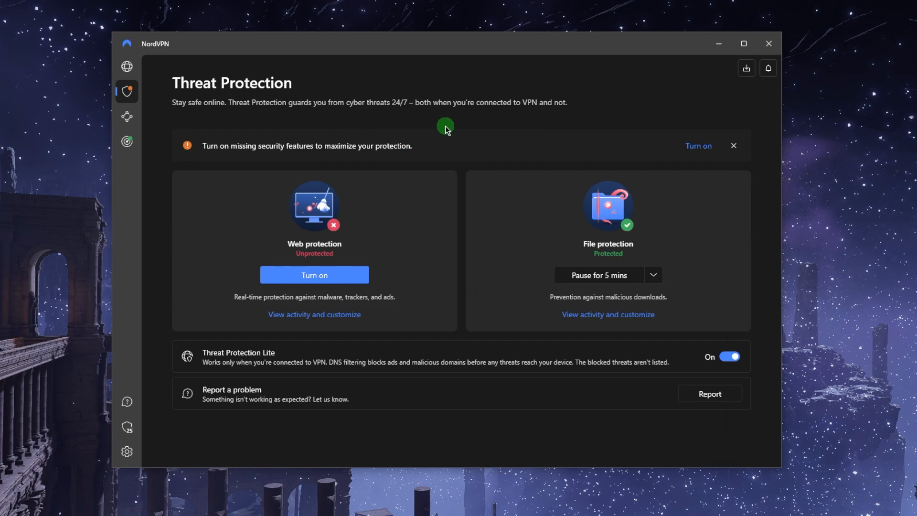
pyautogui.moveTo(127, 117)
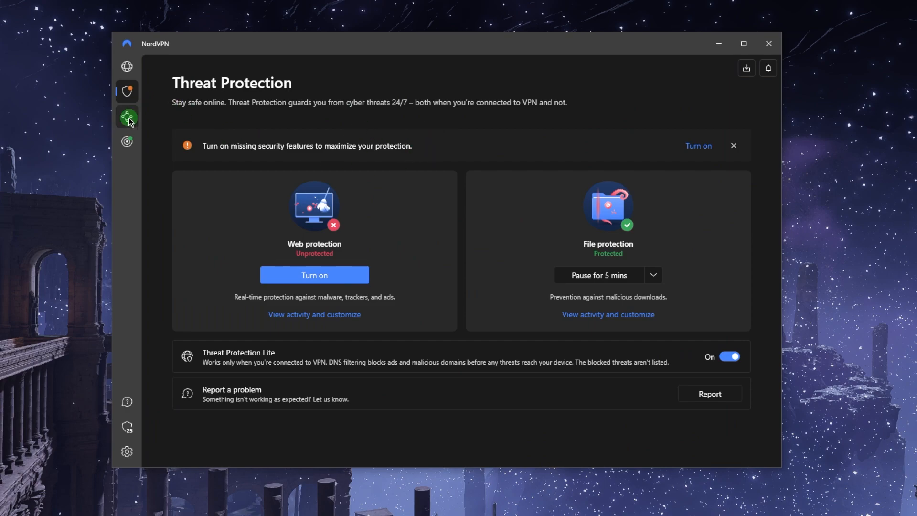
pyautogui.click(127, 117)
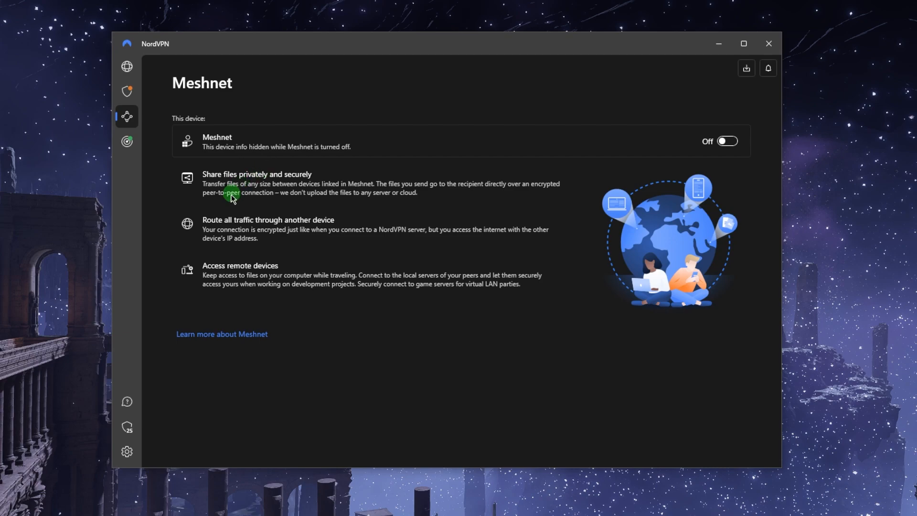
pyautogui.click(126, 142)
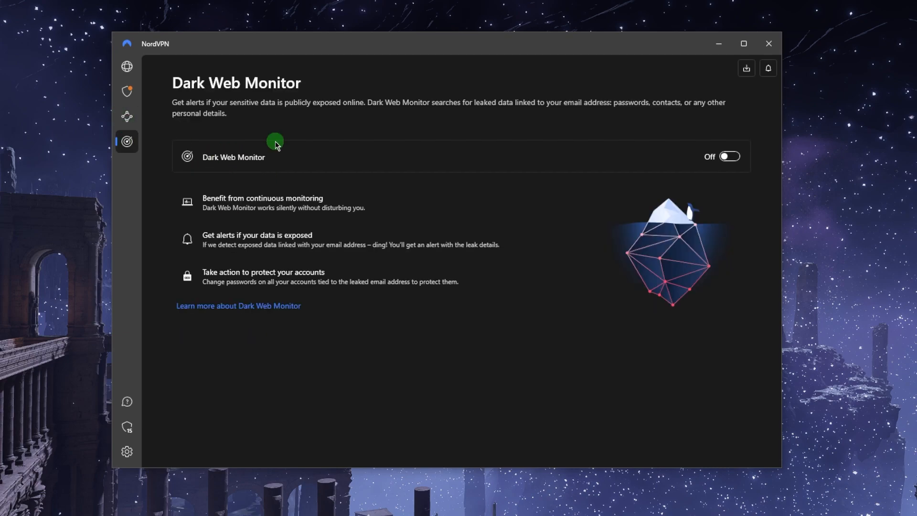
pyautogui.click(126, 66)
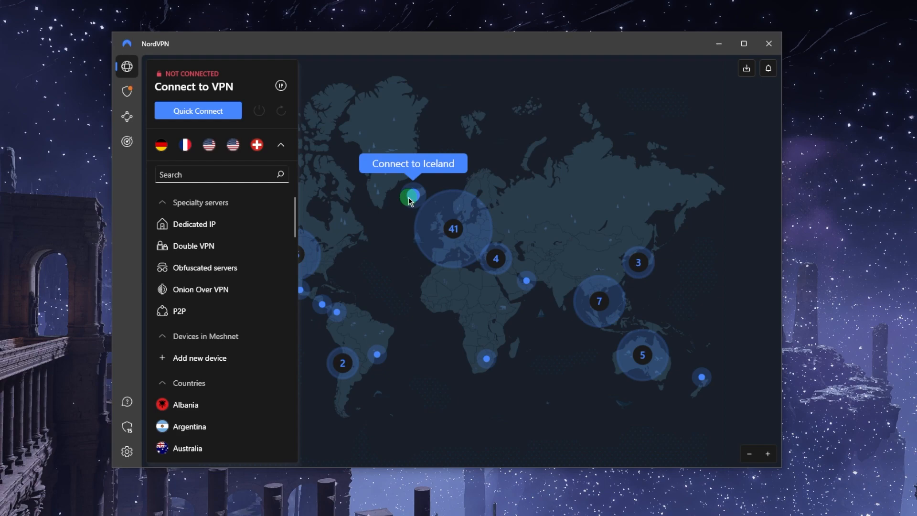